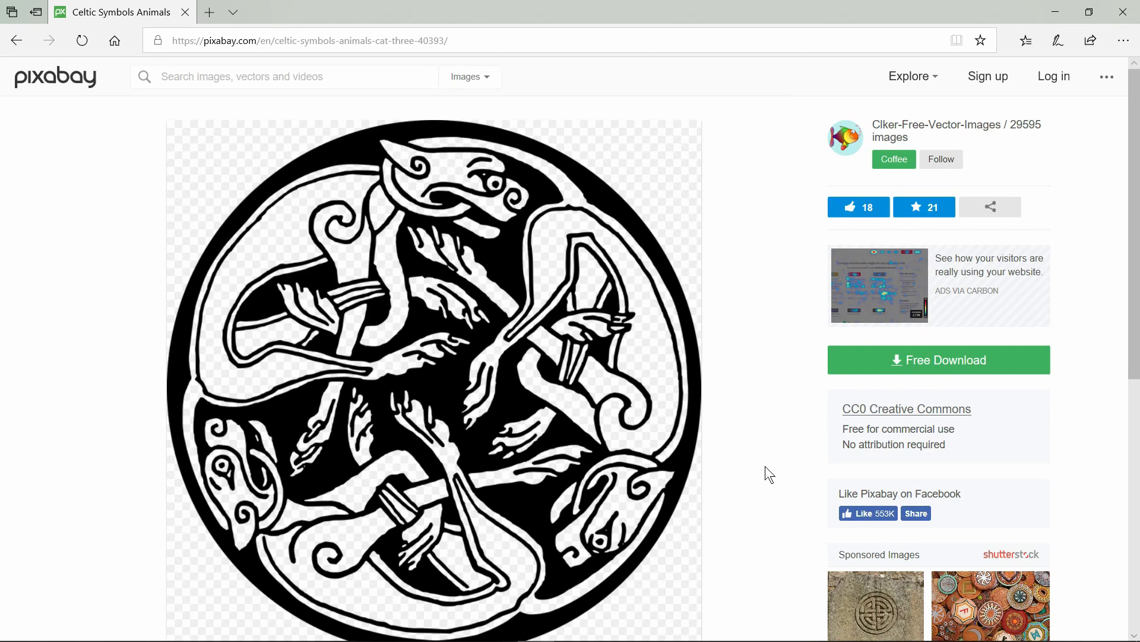
pyautogui.moveTo(765, 474)
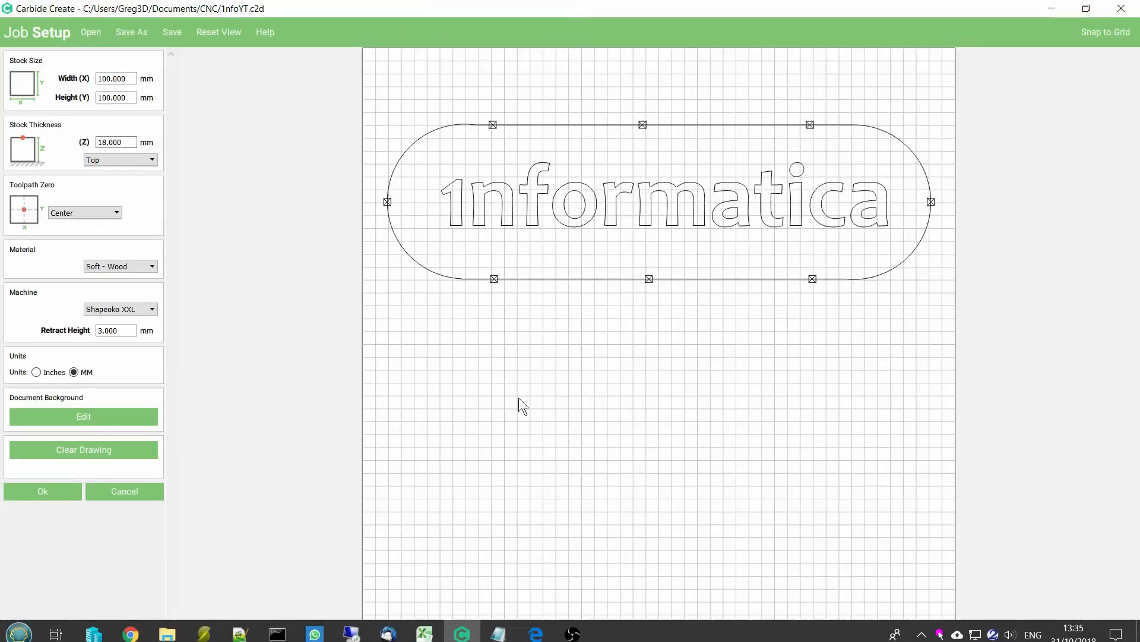
pyautogui.moveTo(147, 471)
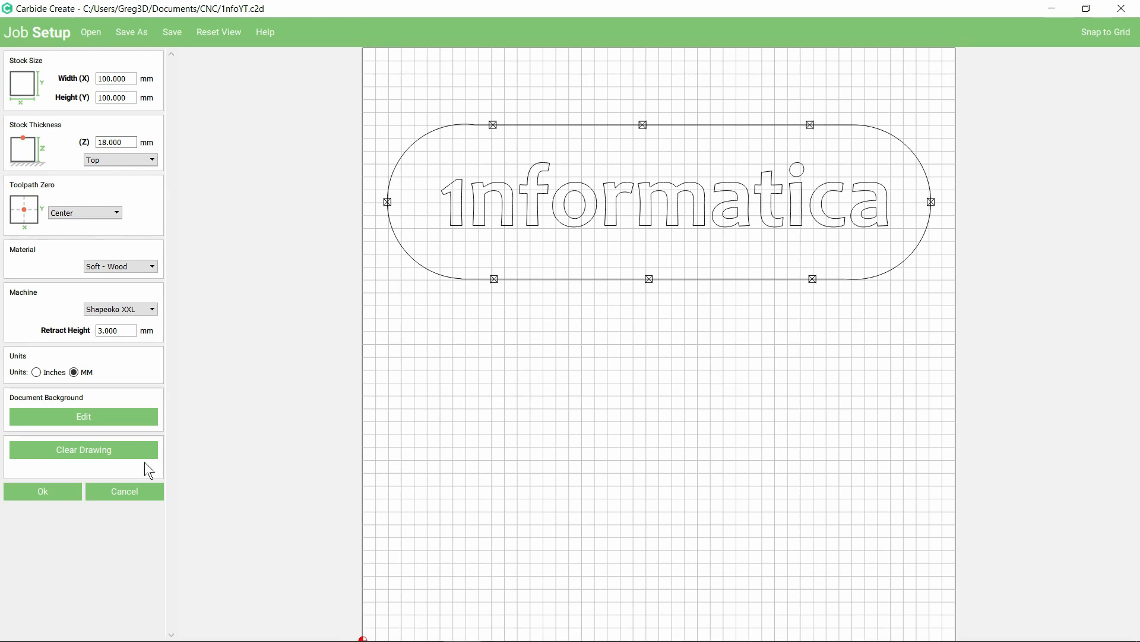
# Clear the old drawing and accept a 90 × 90 mm stock size.
pyautogui.click(83, 449)
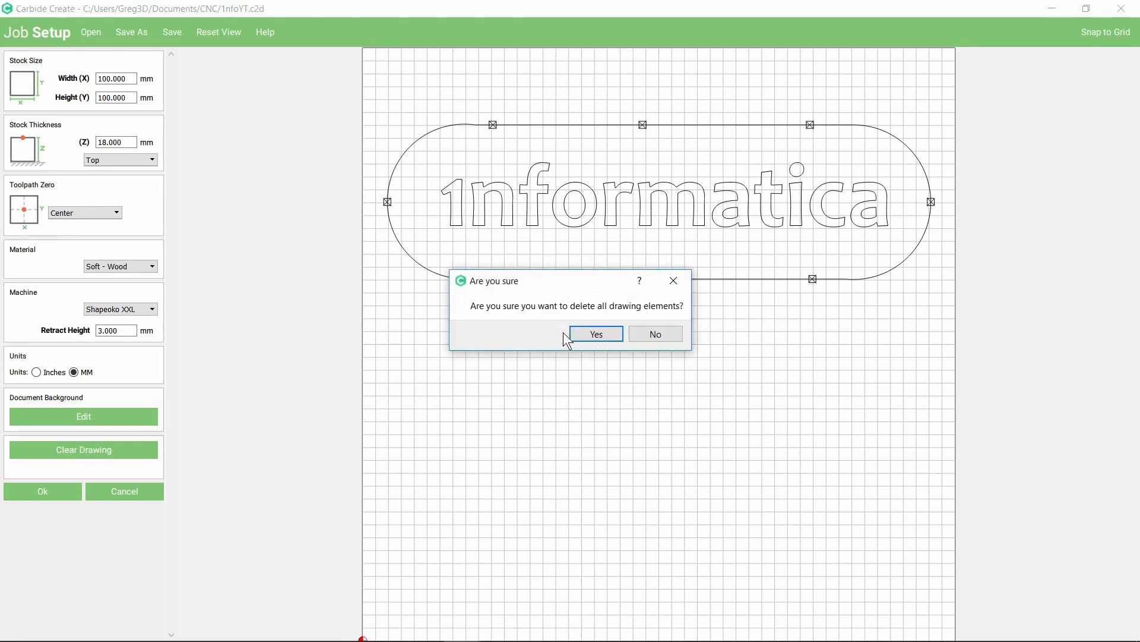
pyautogui.click(595, 334)
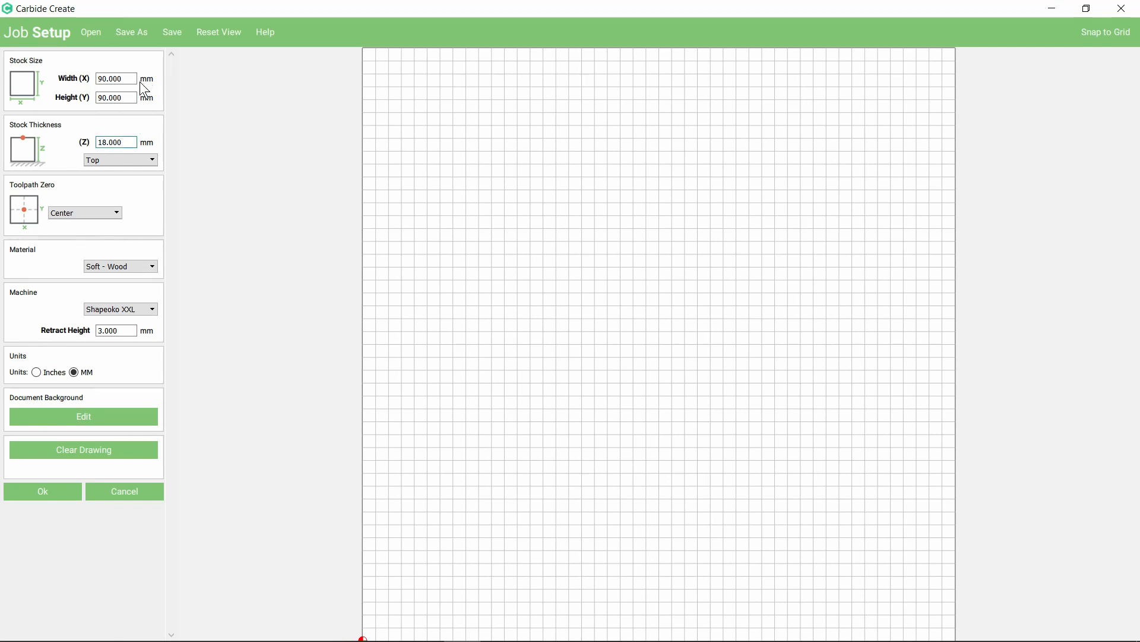
pyautogui.moveTo(145, 109)
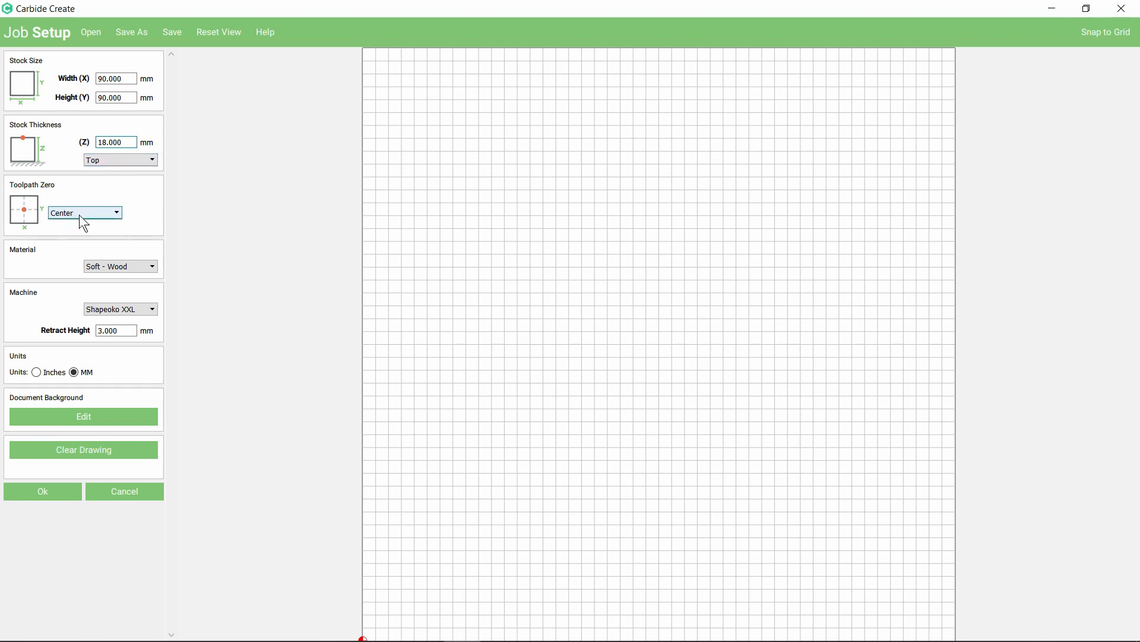
pyautogui.moveTo(120, 266)
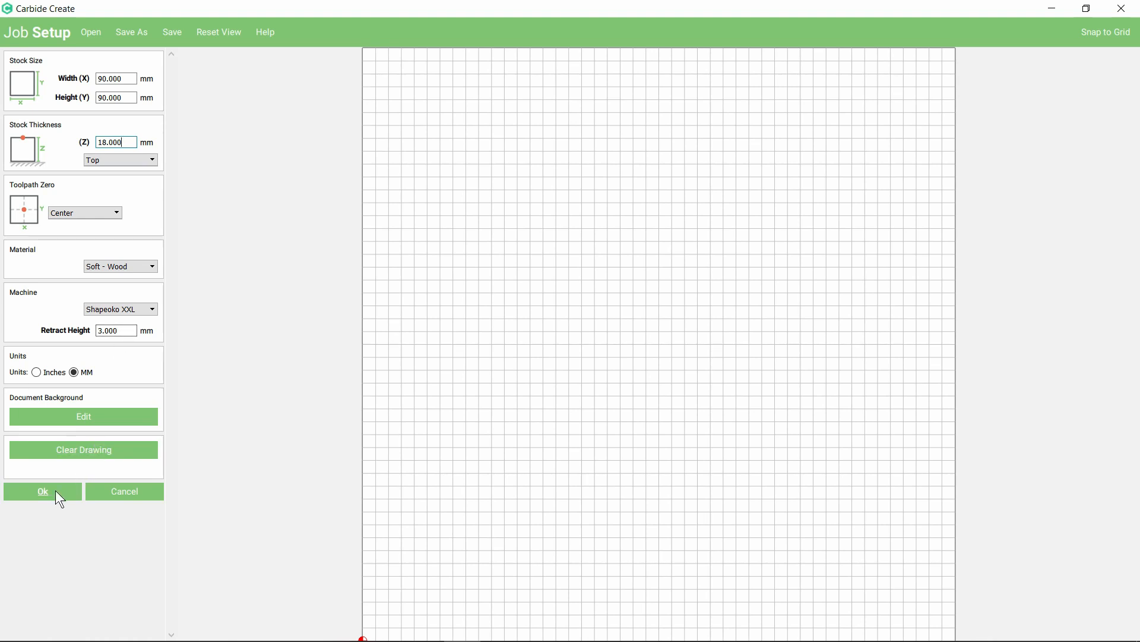
pyautogui.click(42, 491)
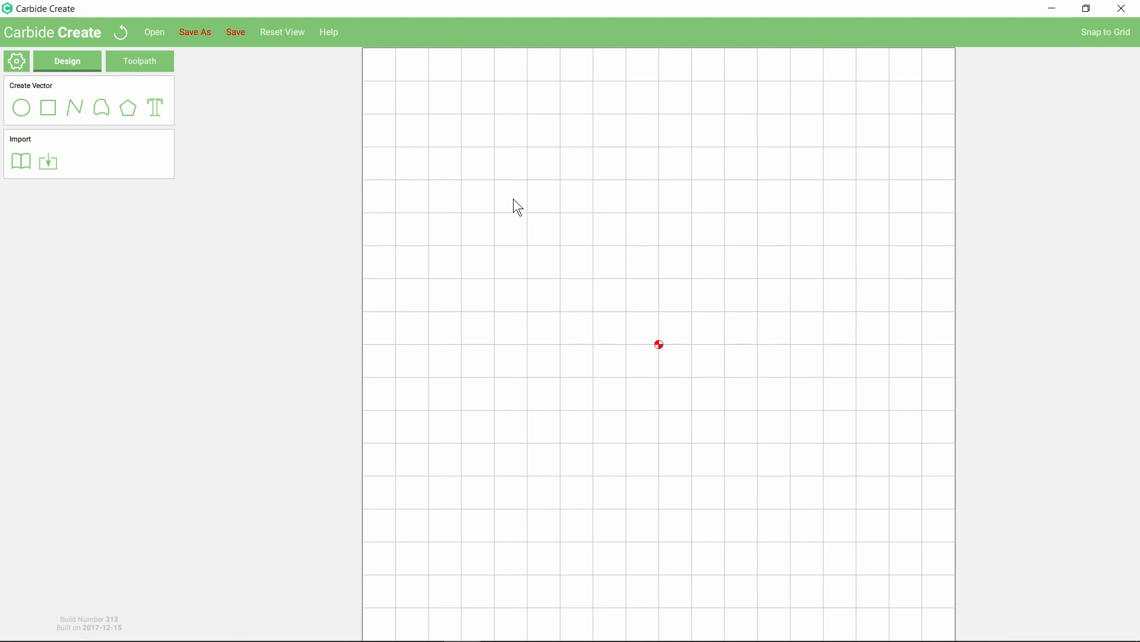
pyautogui.moveTo(47, 162)
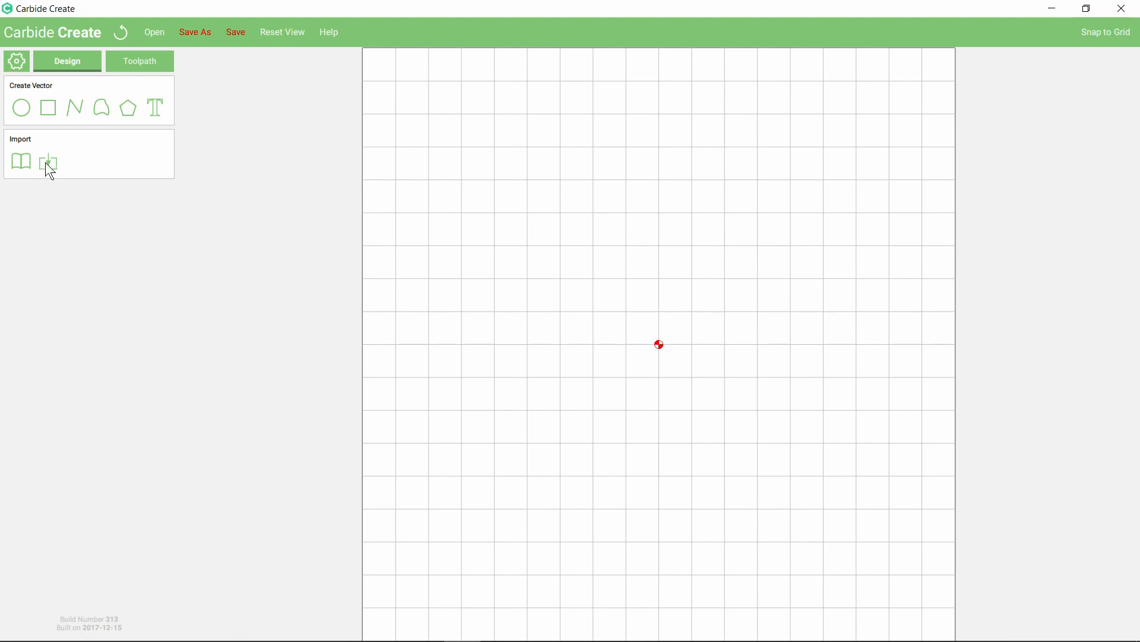
# Import the Celtic knot SVG and scale it to 90 mm wide to fill the stock.
pyautogui.click(48, 161)
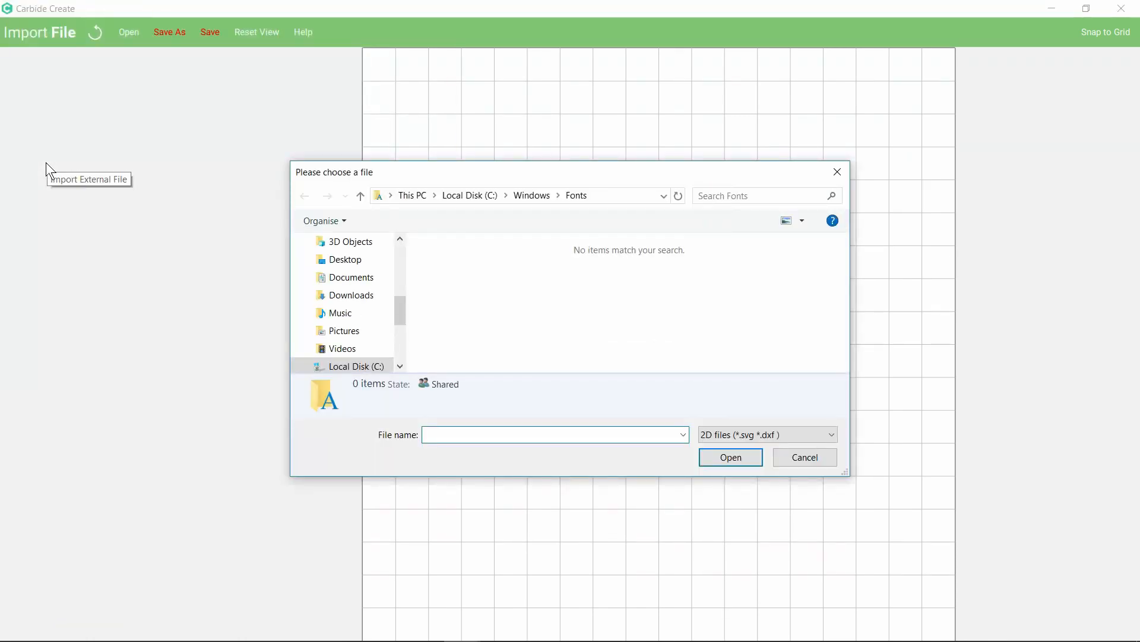
pyautogui.click(730, 456)
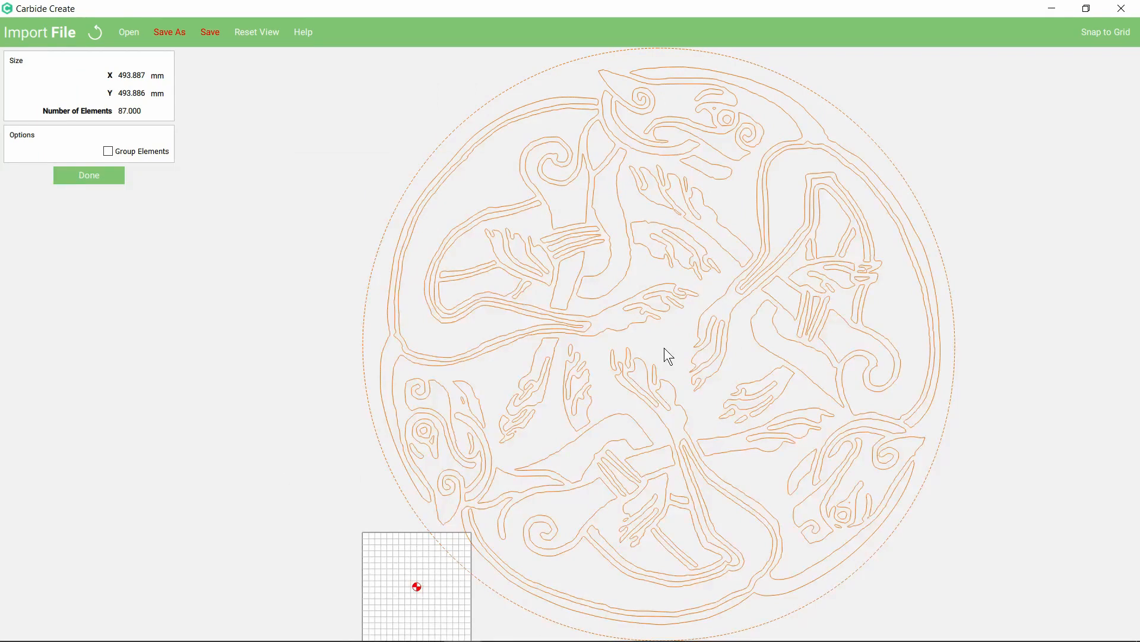
pyautogui.moveTo(153, 256)
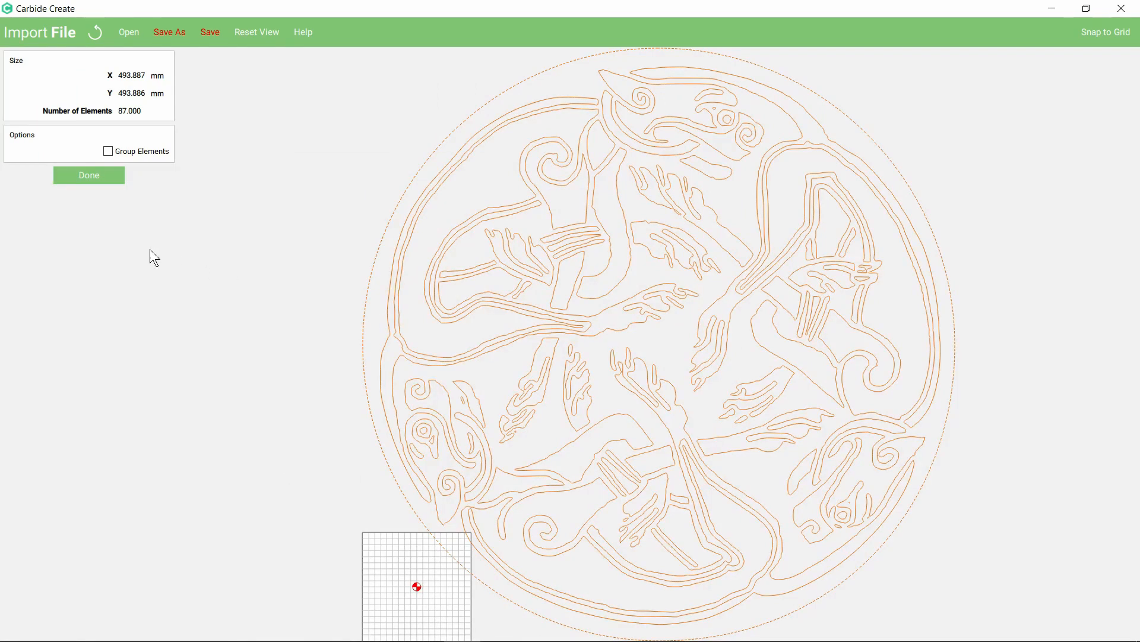
pyautogui.click(88, 175)
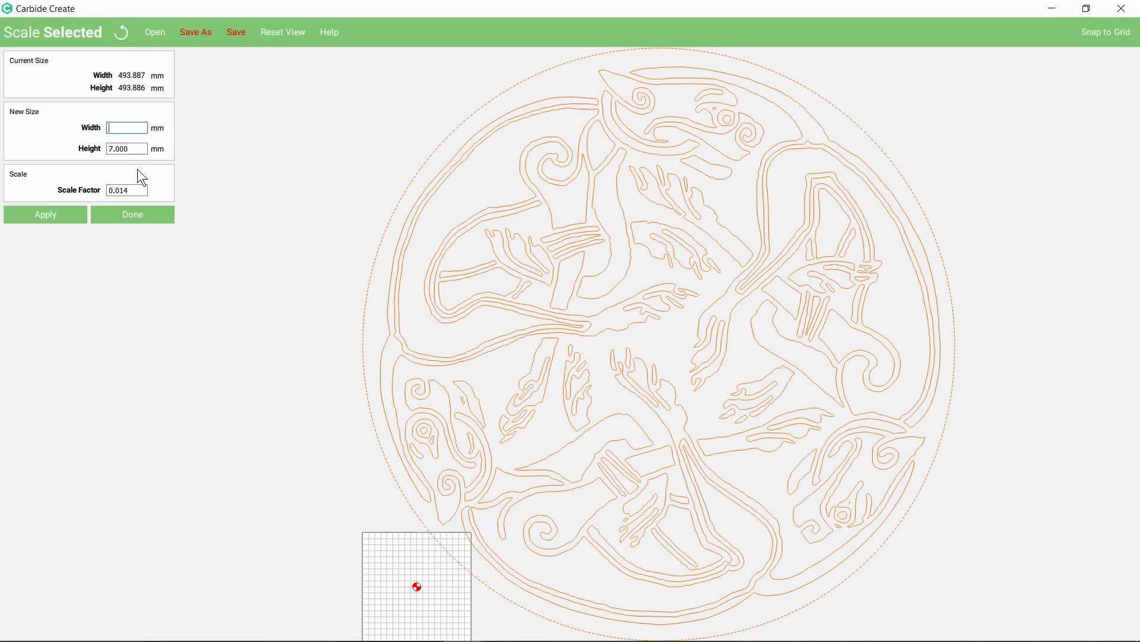
pyautogui.write('90')
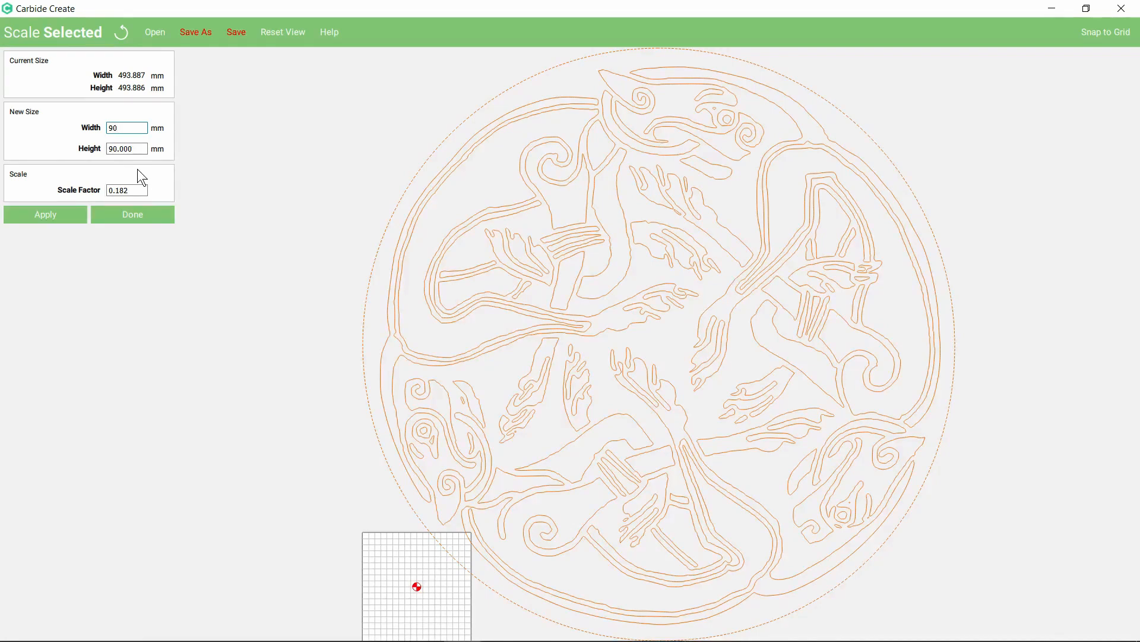
pyautogui.click(132, 214)
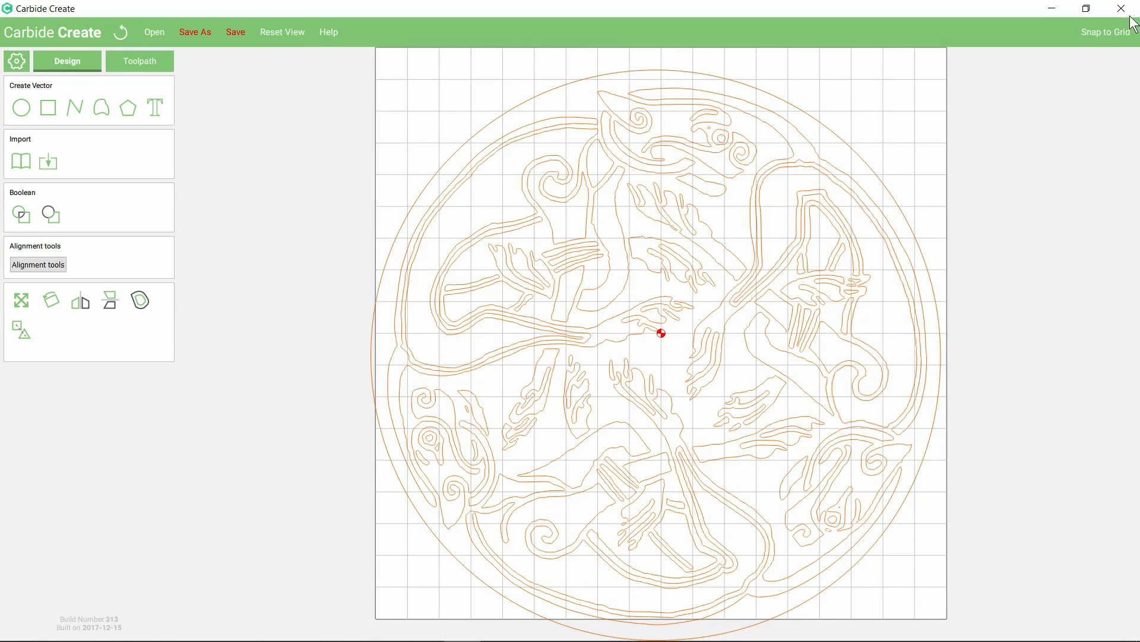
pyautogui.moveTo(679, 349)
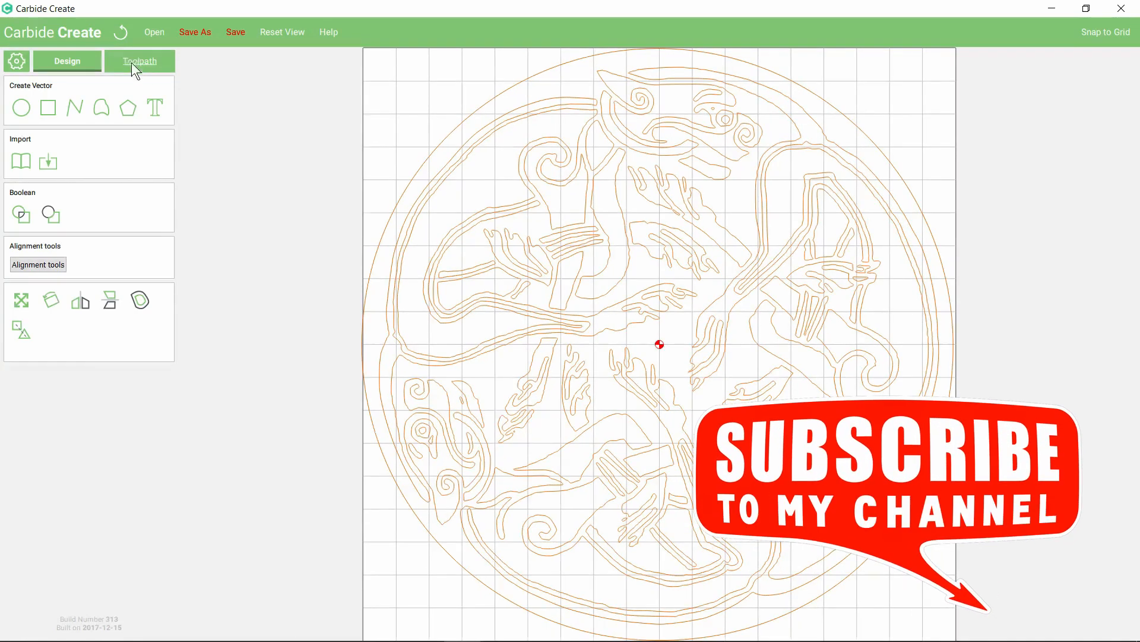
# Add a V-carve toolpath using tool #16, the 22 mm Vee bit.
pyautogui.click(139, 61)
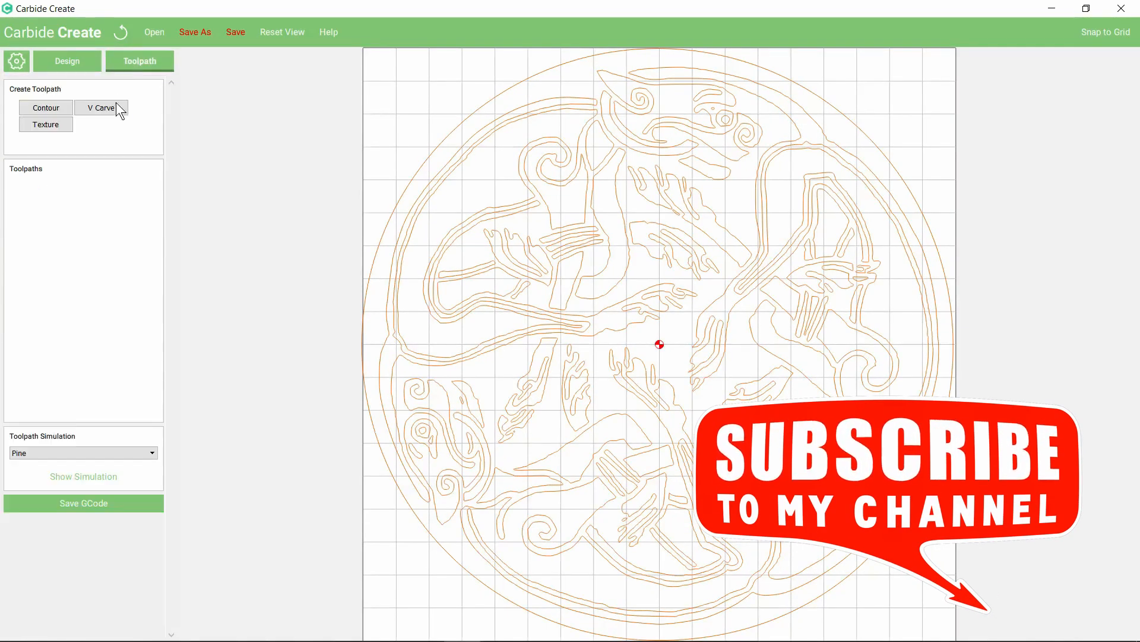
pyautogui.click(100, 108)
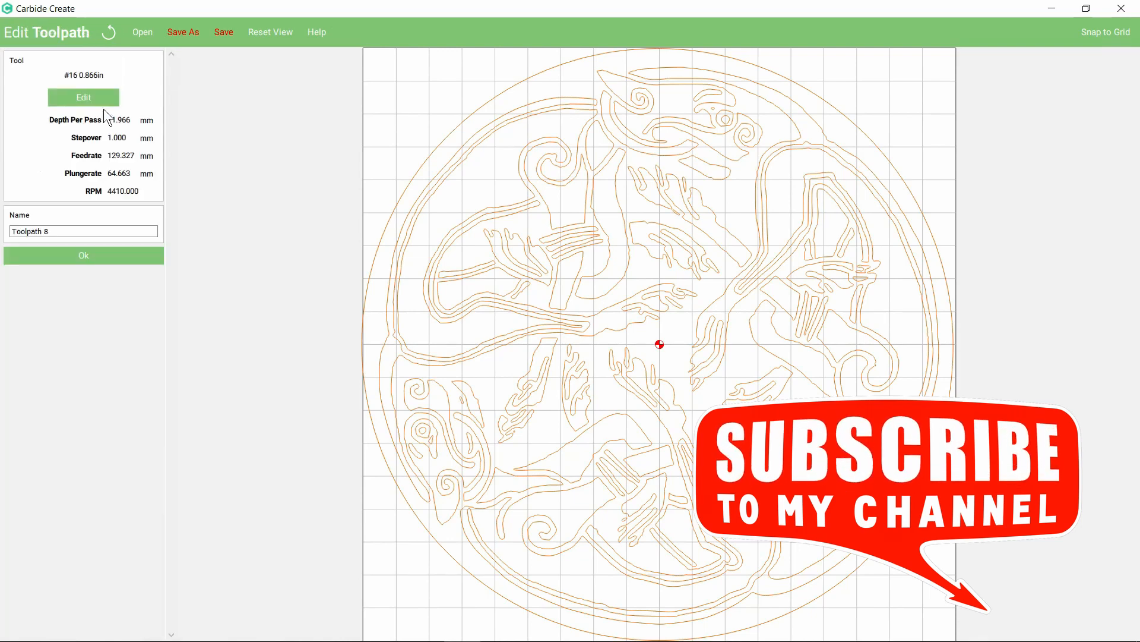
pyautogui.click(83, 96)
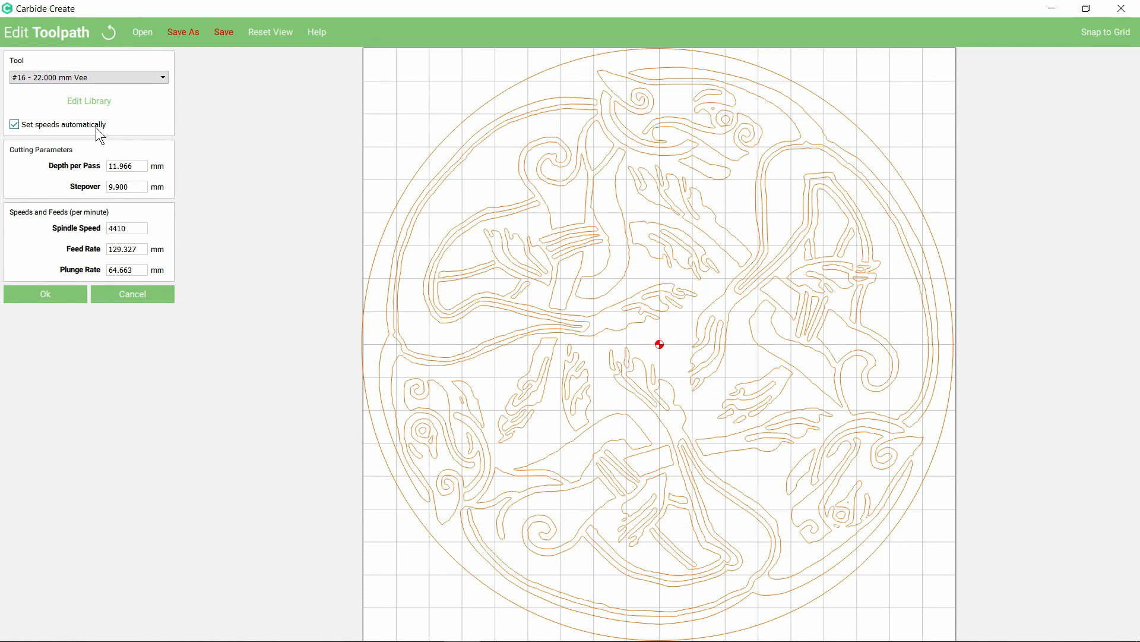
pyautogui.click(45, 293)
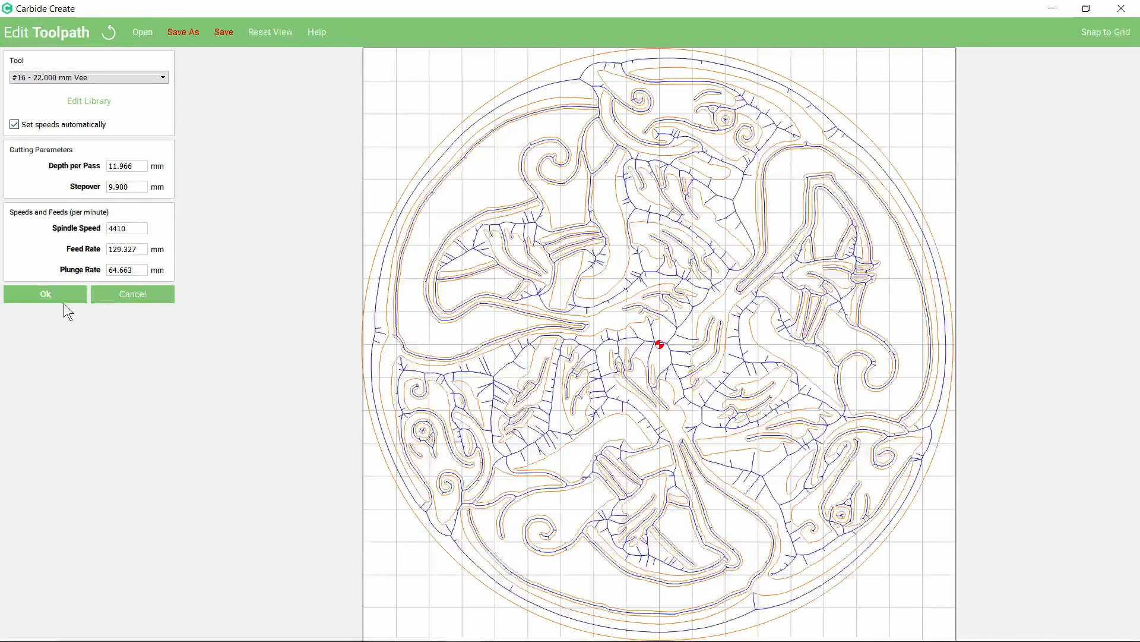
pyautogui.click(45, 294)
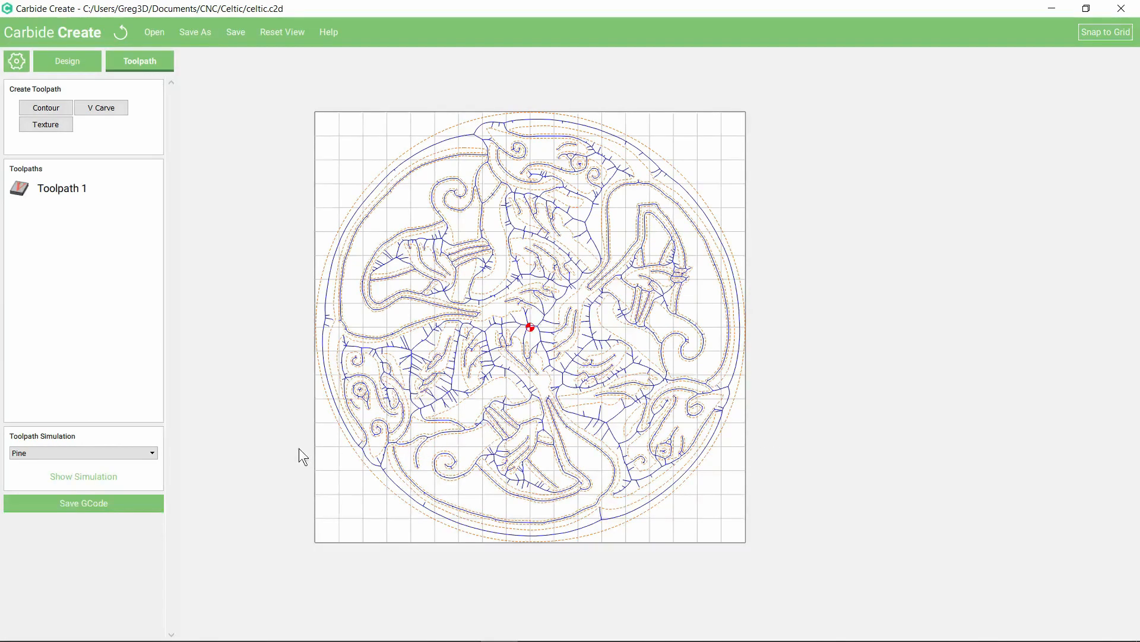
pyautogui.moveTo(84, 476)
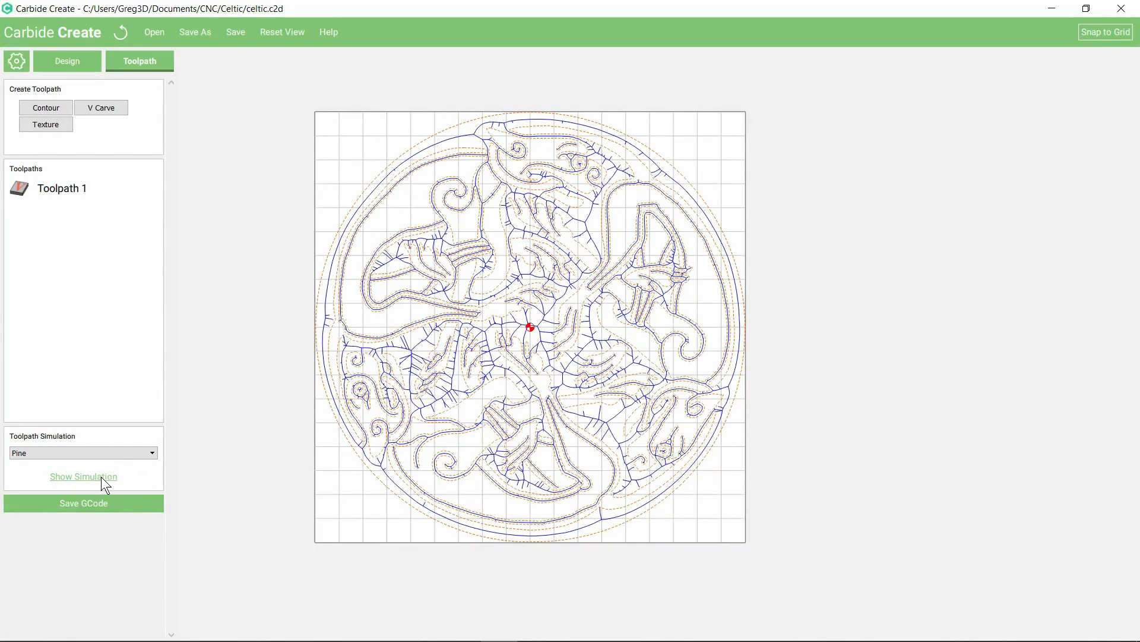
# Run the 3D toolpath simulation of the knot carved in pine.
pyautogui.click(83, 477)
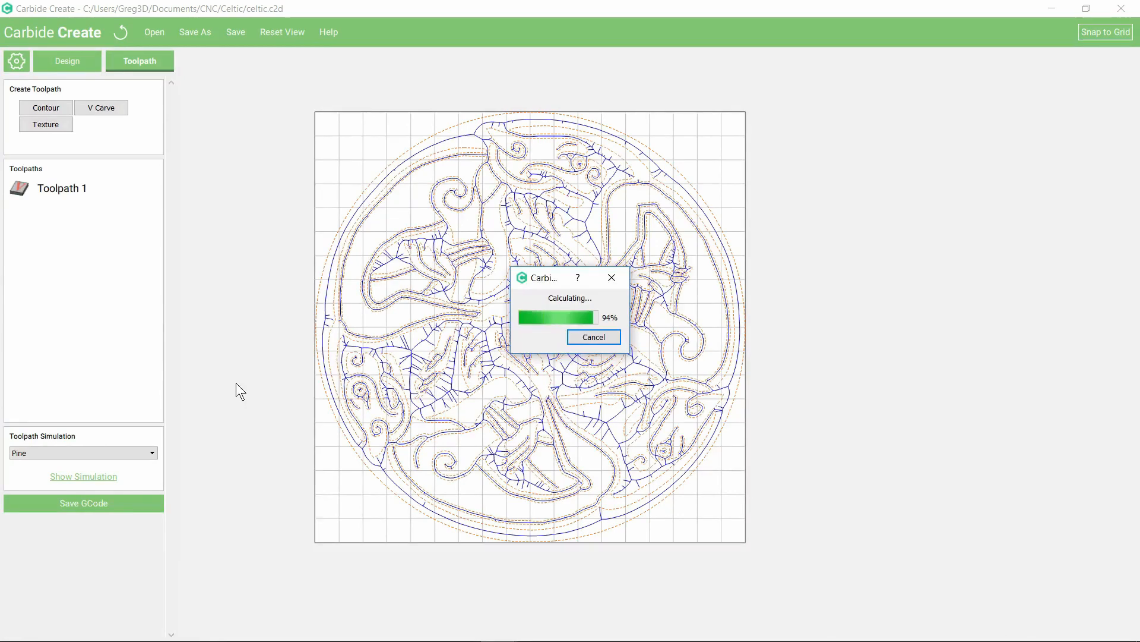
pyautogui.click(83, 476)
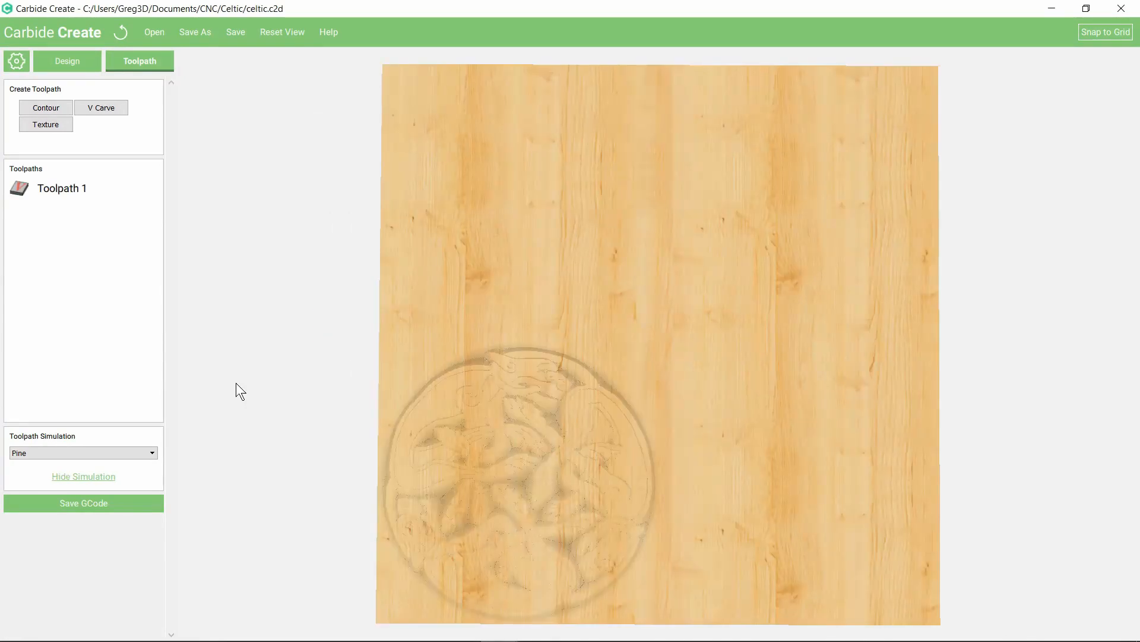
pyautogui.moveTo(653, 404)
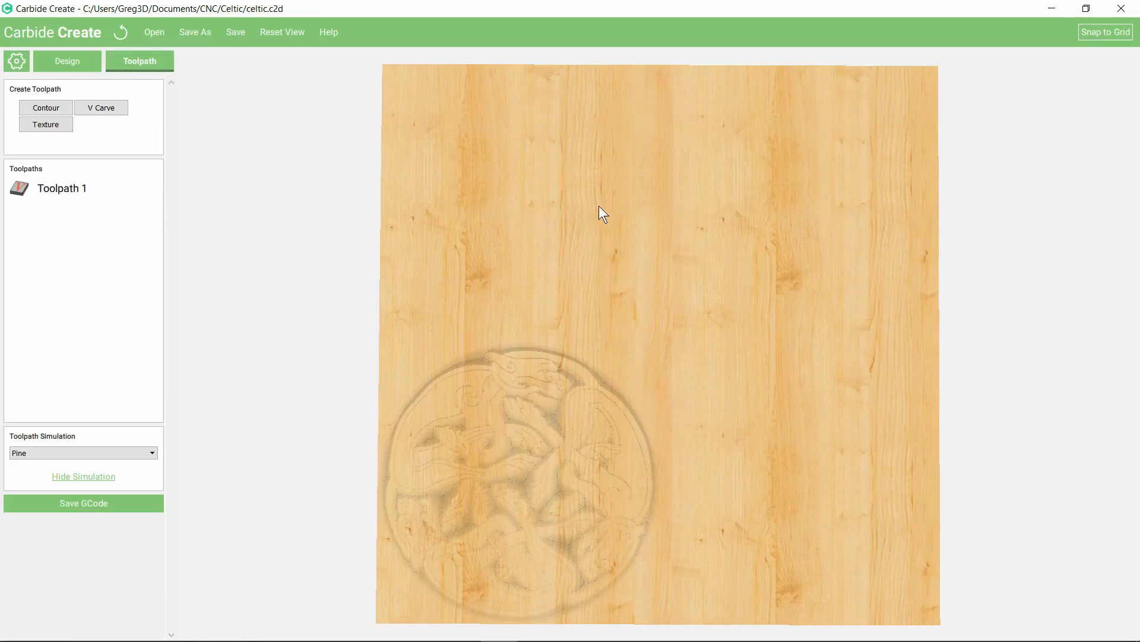
pyautogui.moveTo(689, 272)
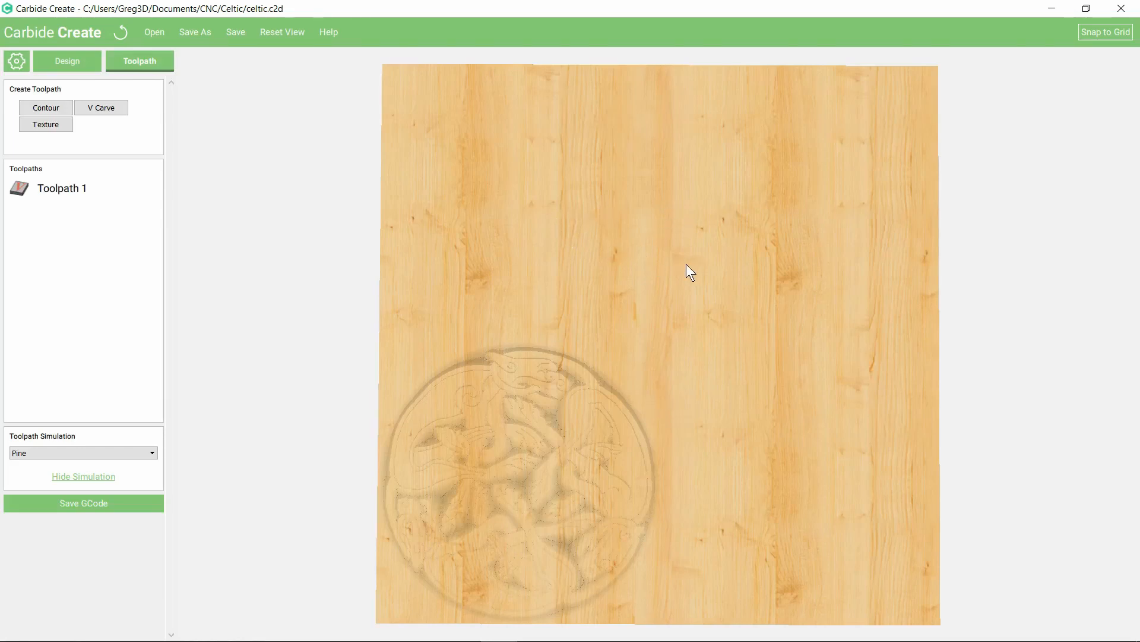
pyautogui.moveTo(596, 333)
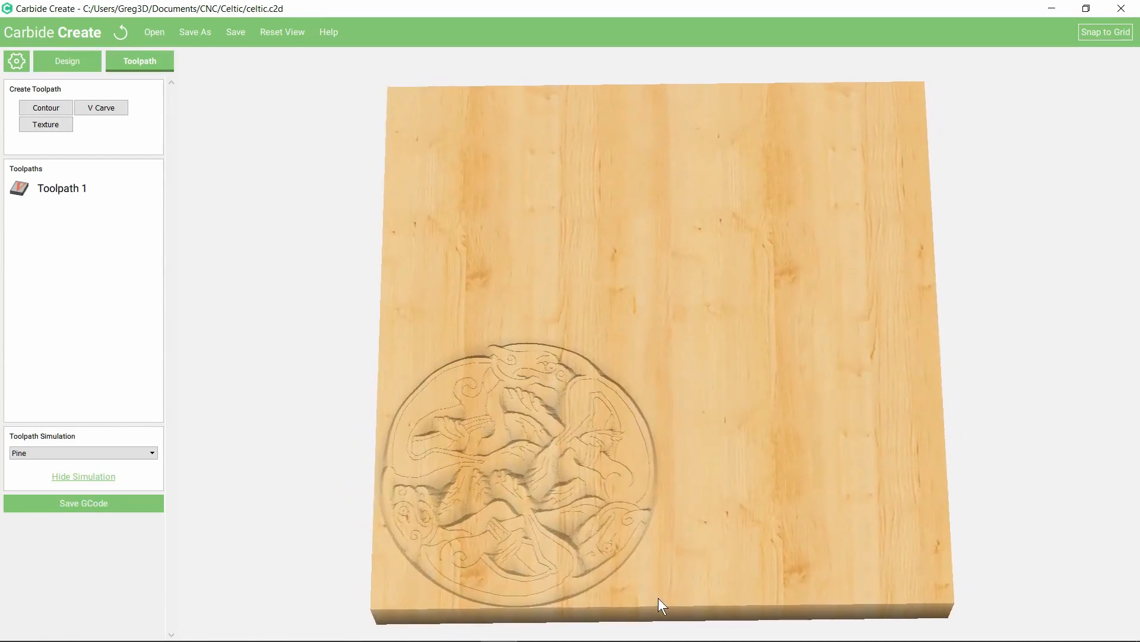
pyautogui.moveTo(643, 478)
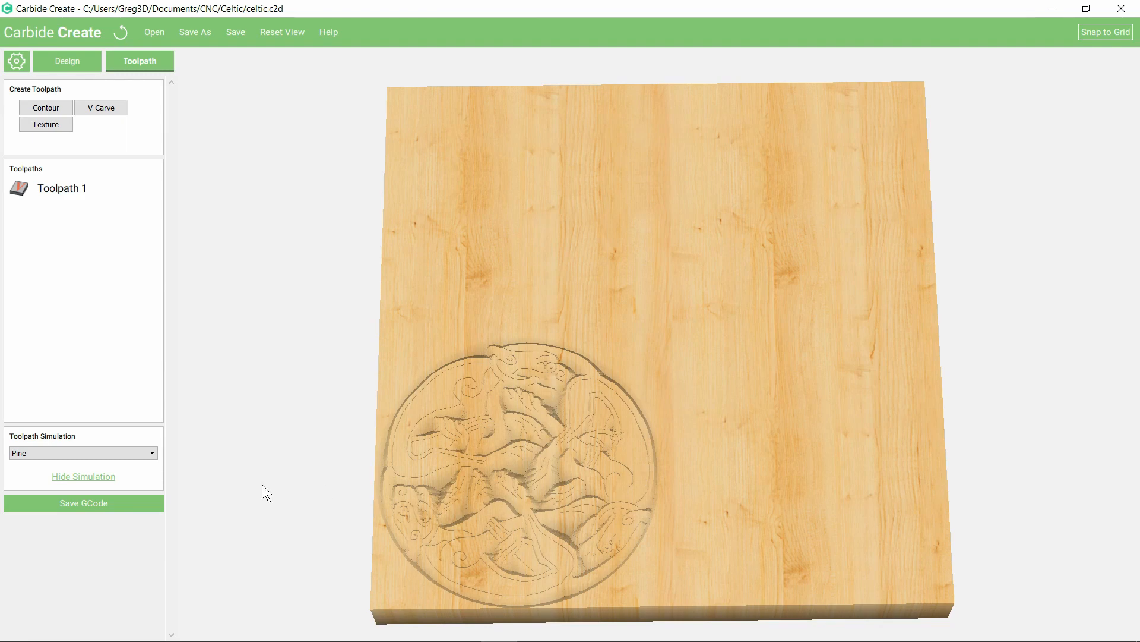
pyautogui.moveTo(83, 503)
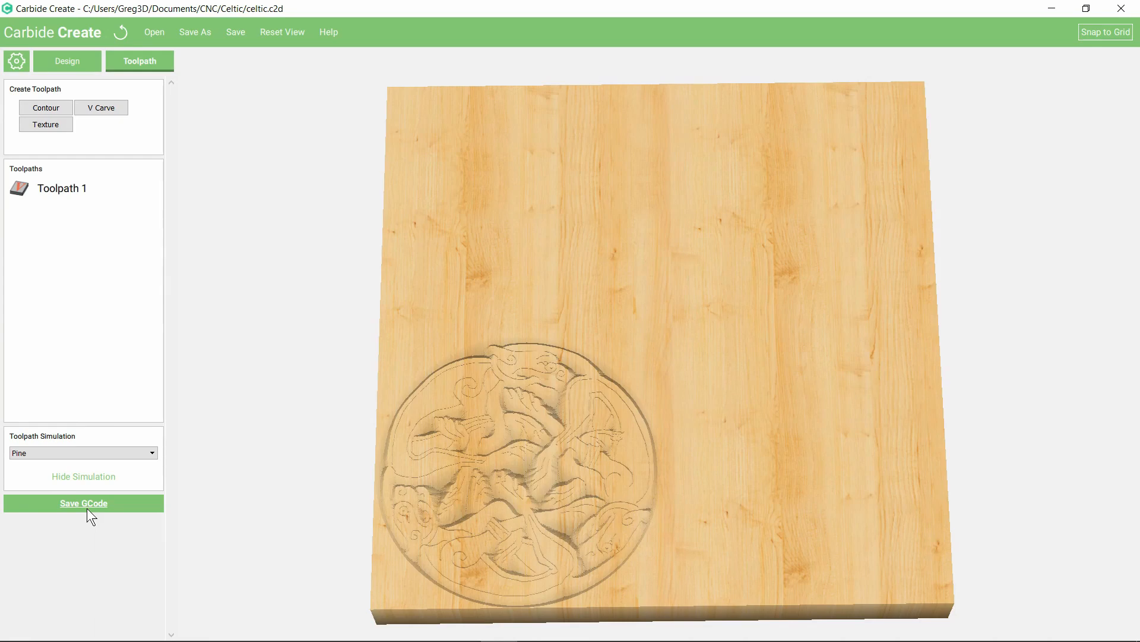
pyautogui.moveTo(281, 380)
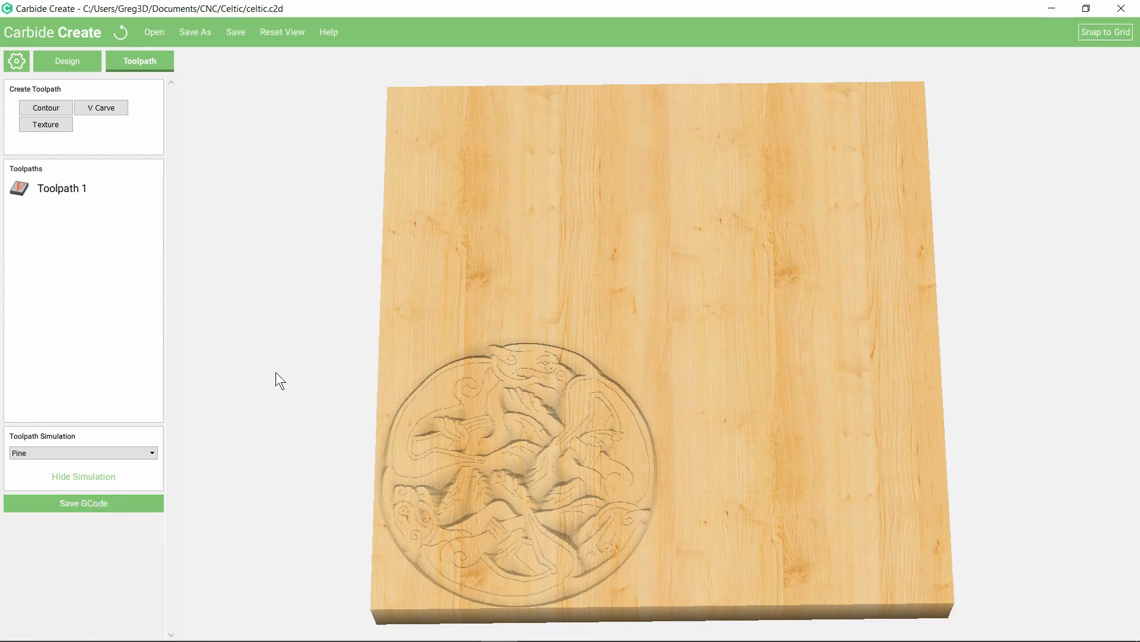
pyautogui.moveTo(290, 376)
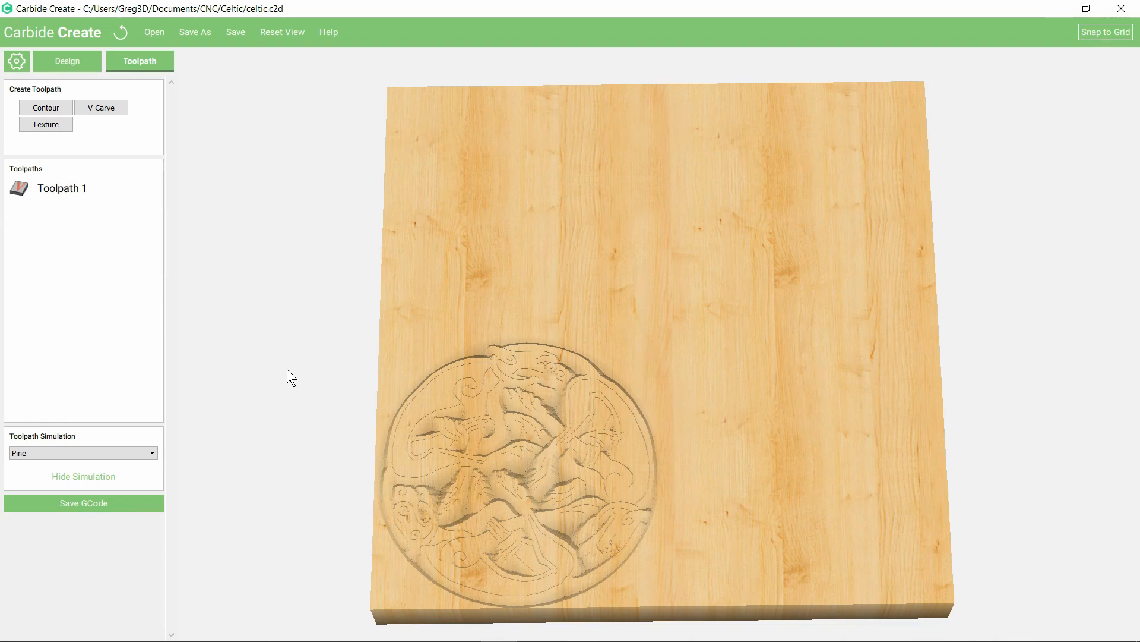
pyautogui.moveTo(295, 361)
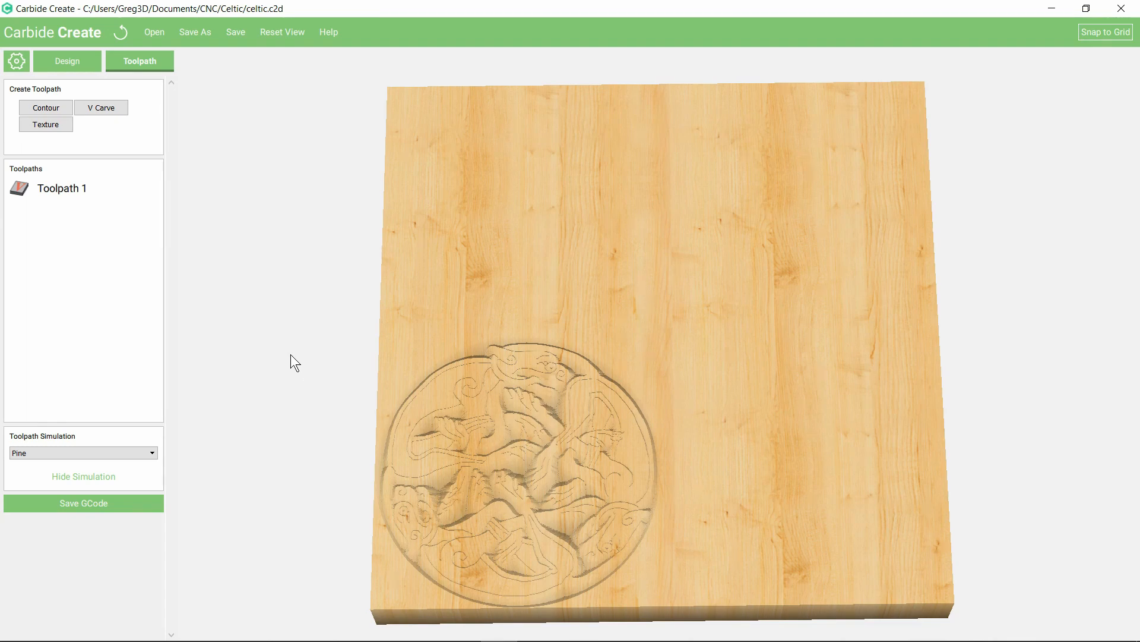
# Verify the 90 × 90 mm stock in Job Setup and bring up the celtic.nc G-code.
pyautogui.click(16, 60)
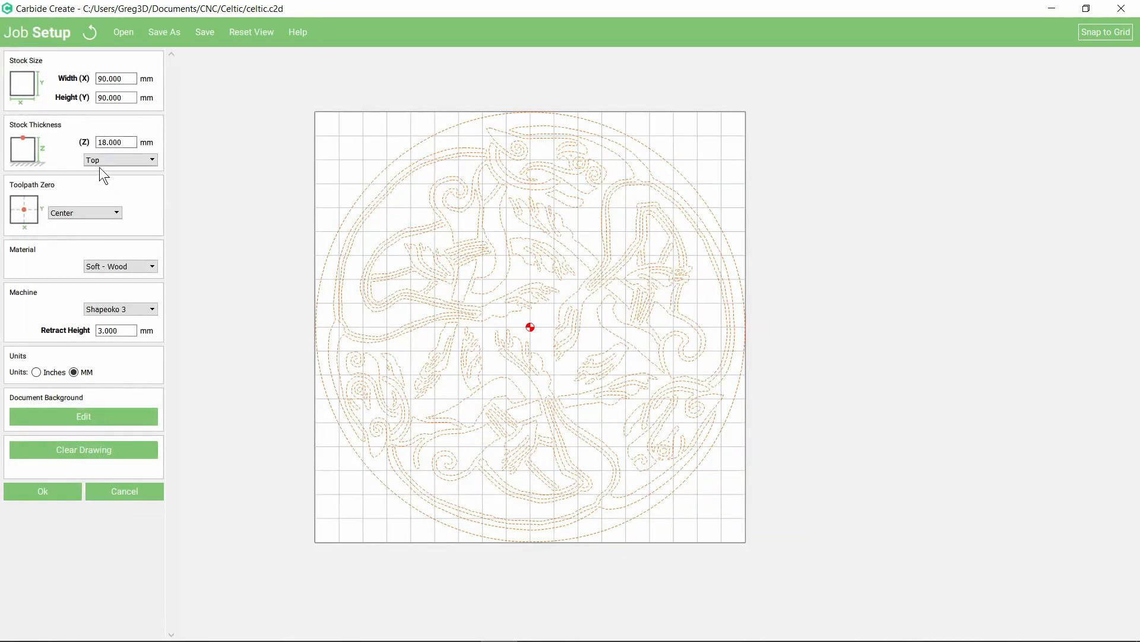
pyautogui.moveTo(38, 401)
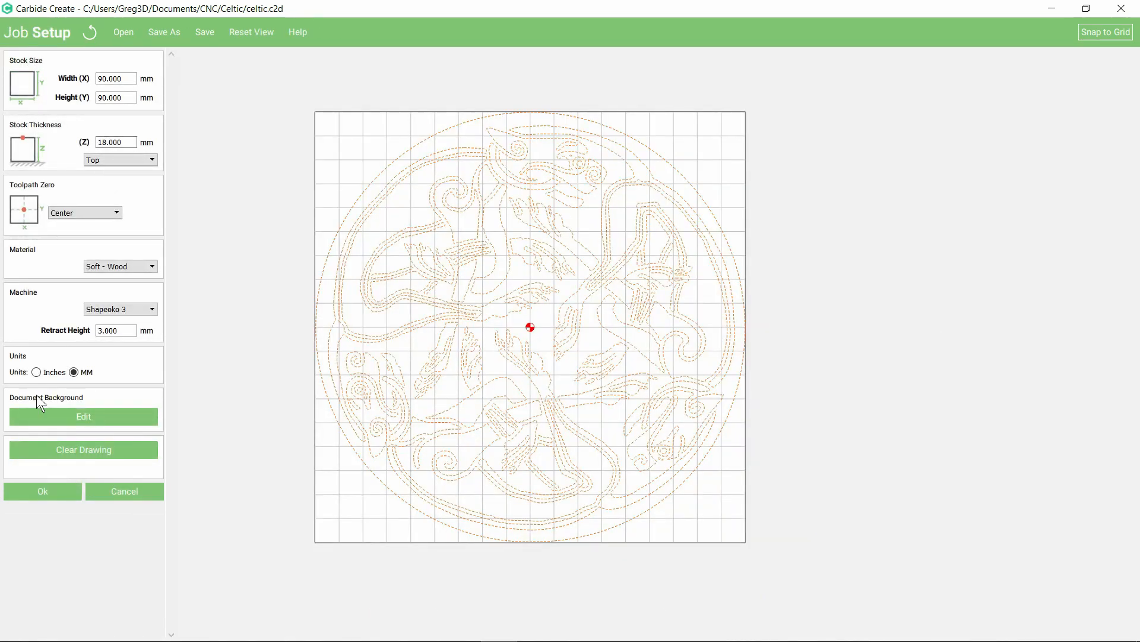
pyautogui.click(43, 491)
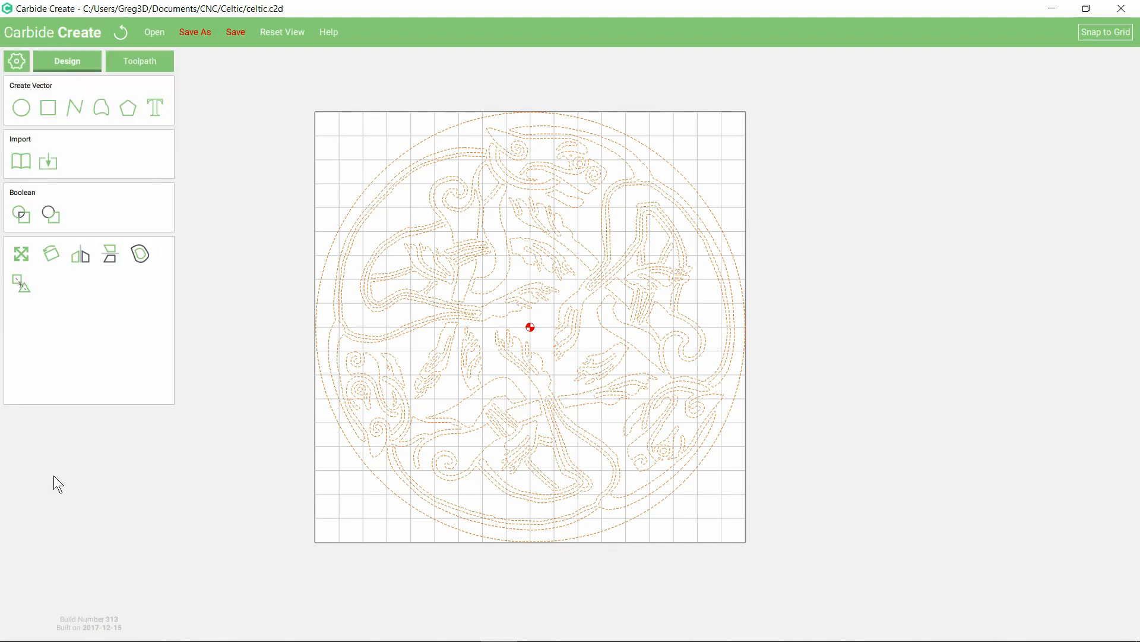
pyautogui.click(139, 61)
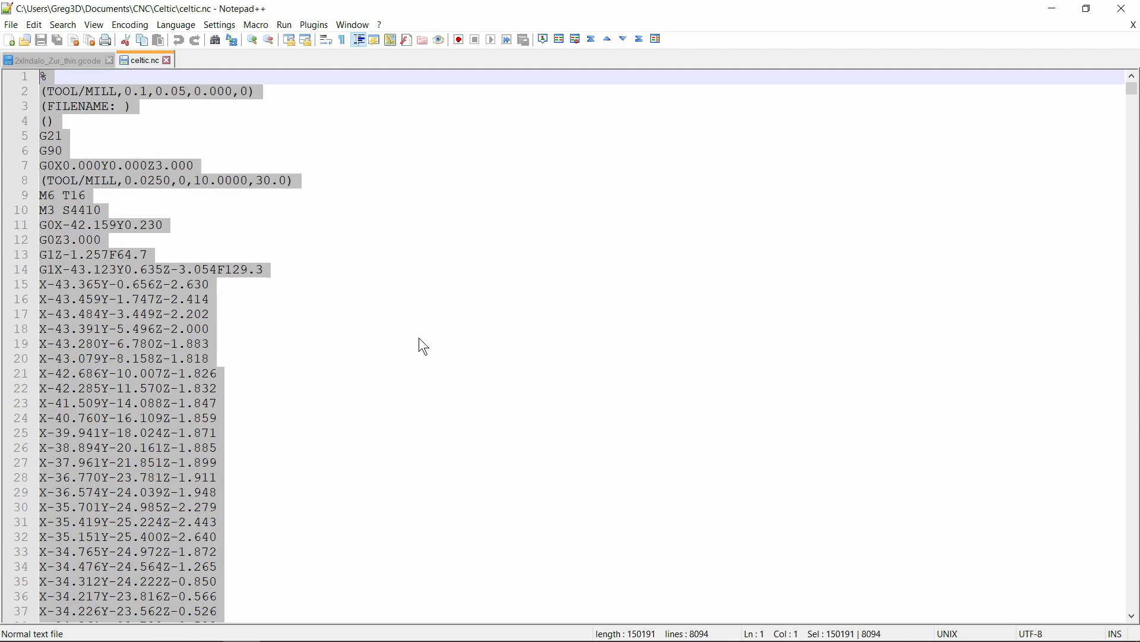
pyautogui.moveTo(438, 442)
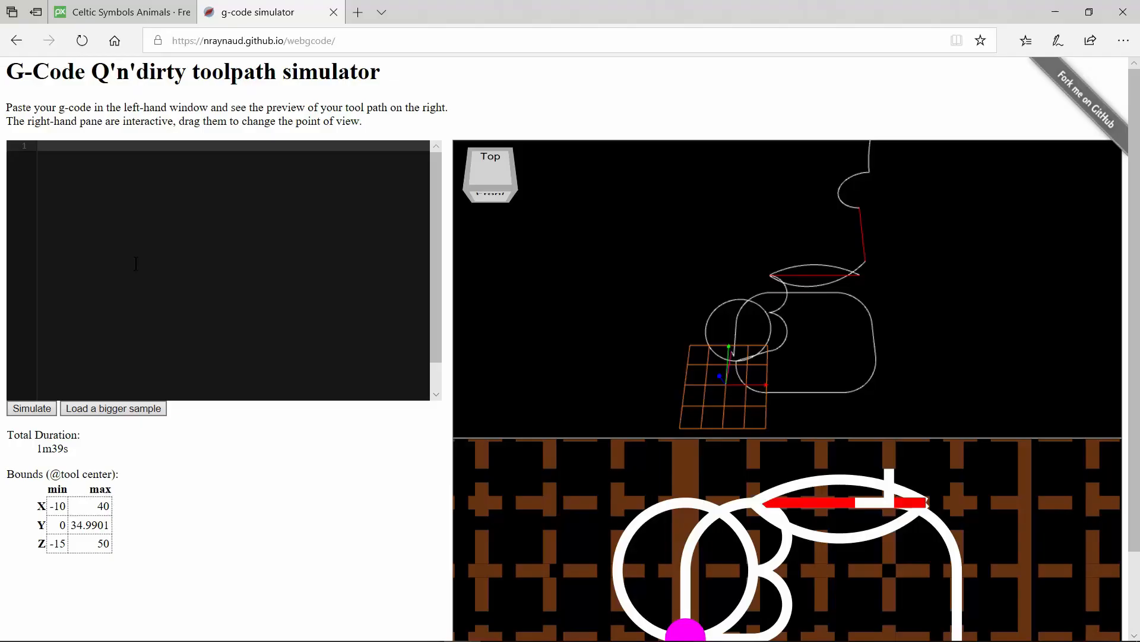
# Paste the celtic G-code and simulate it, showing a 1h27m carve within about ±44 mm.
pyautogui.rightClick(136, 264)
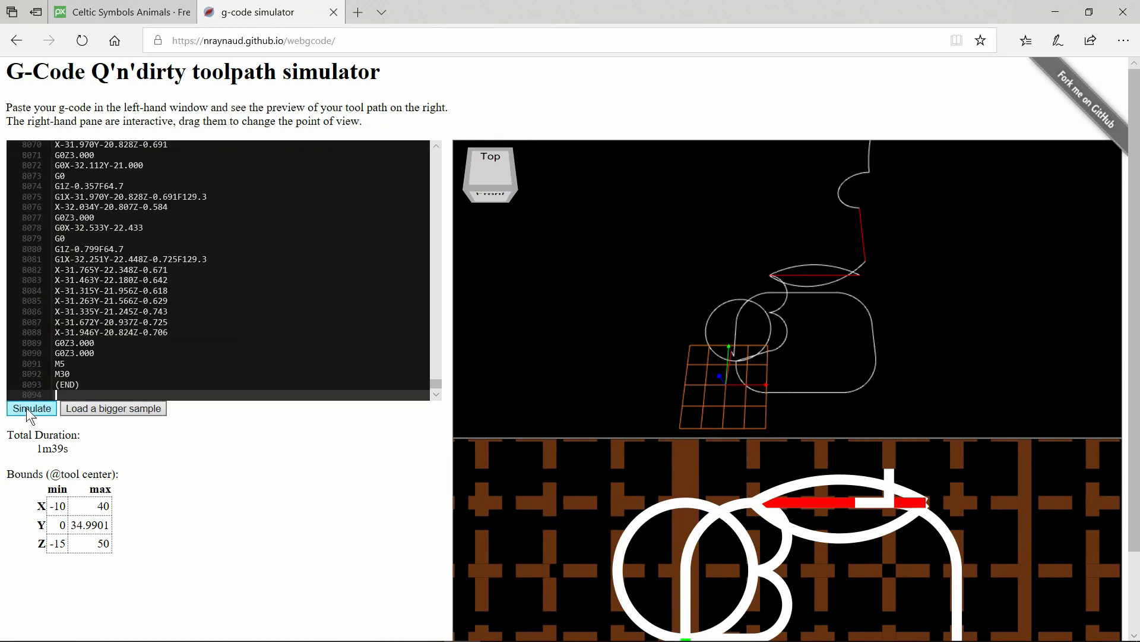
pyautogui.click(31, 407)
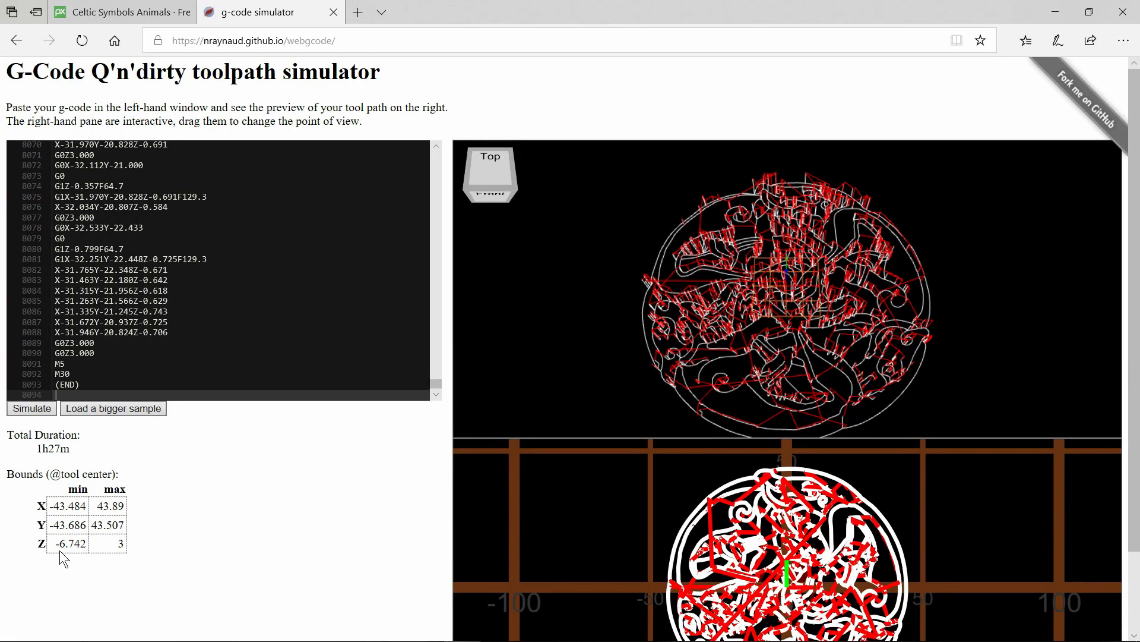
pyautogui.moveTo(87, 582)
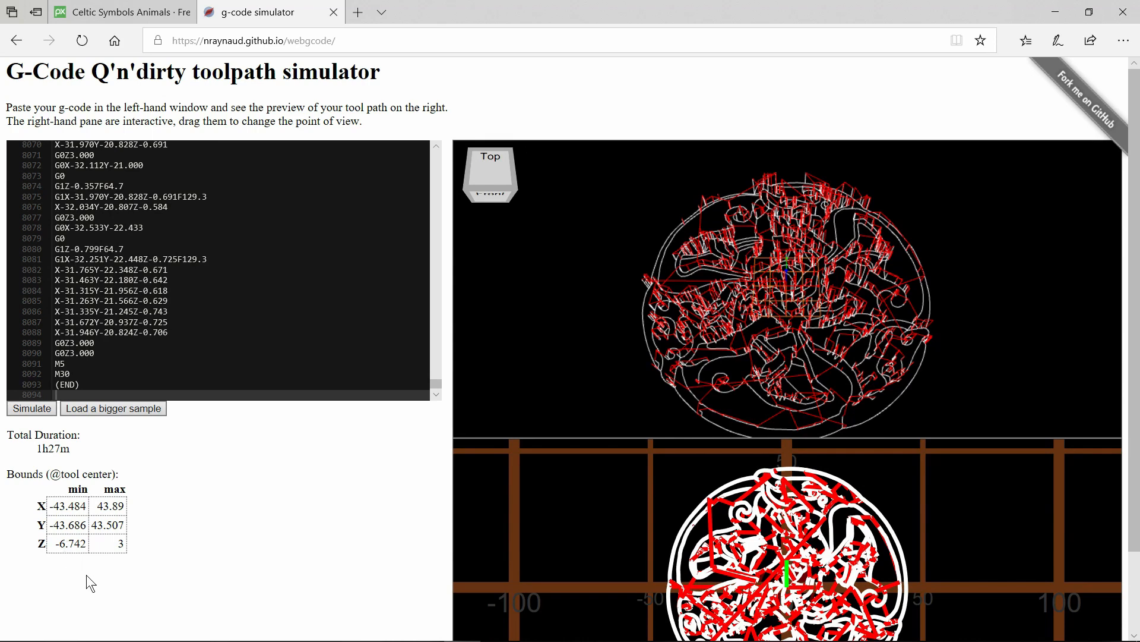
pyautogui.moveTo(137, 582)
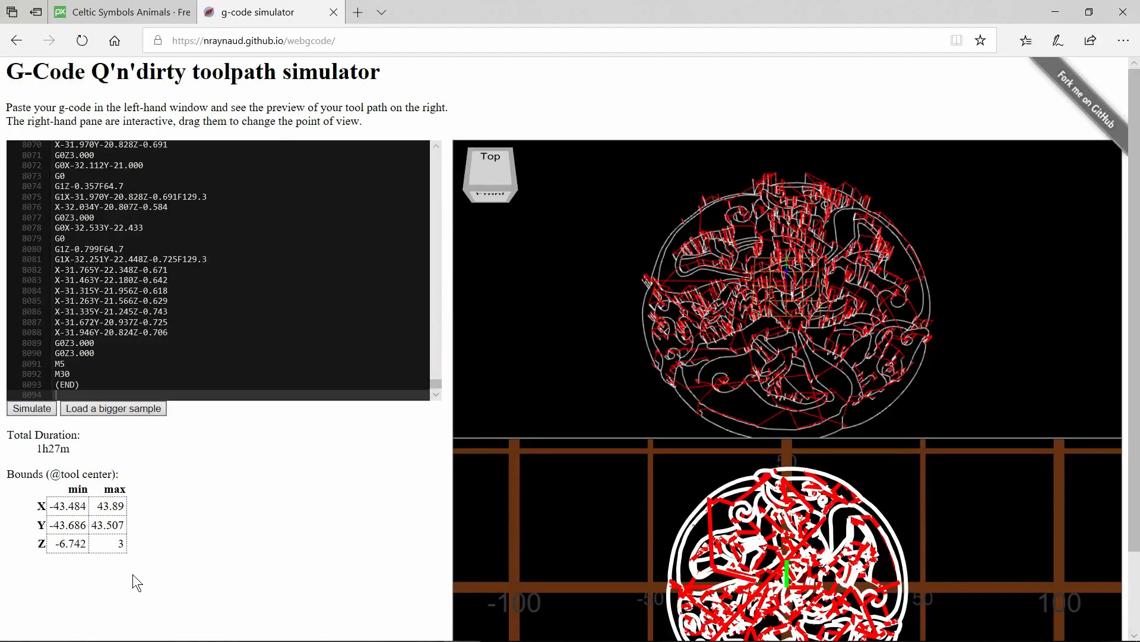